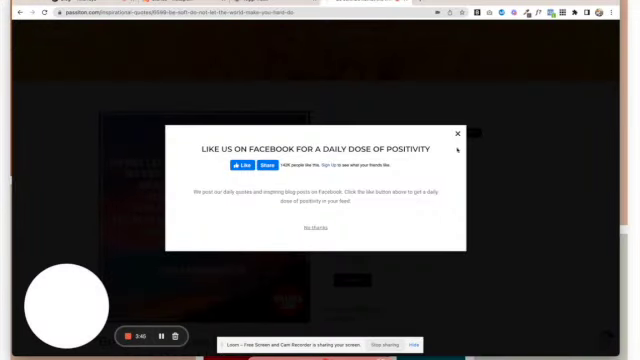
- Dismiss the Facebook prompt and give the pasted 'Be soft' quote a heading style
click(456, 132)
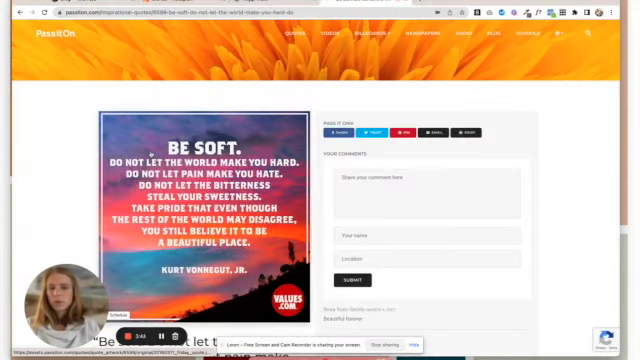
scroll(down, 3)
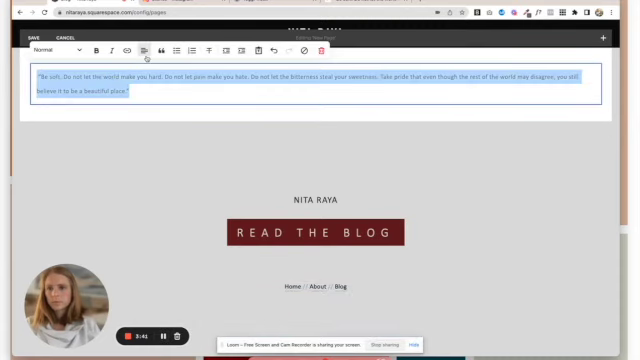
click(46, 50)
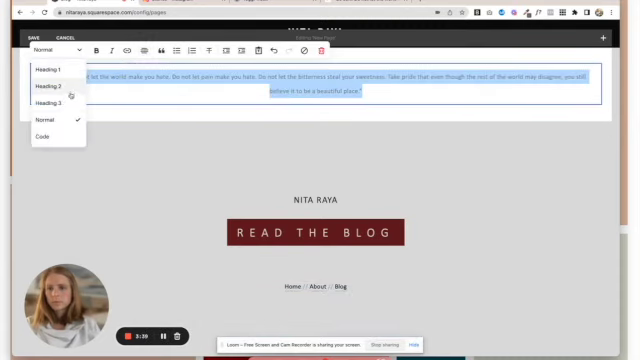
click(48, 70)
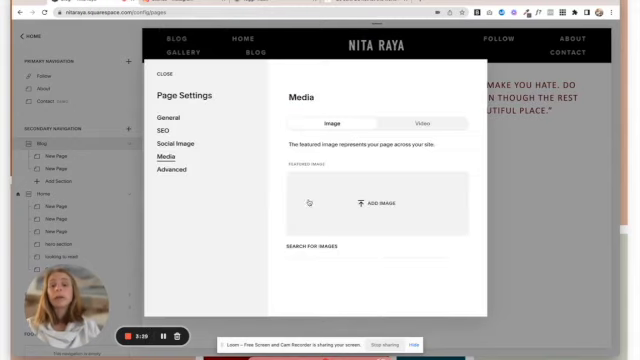
- Set the laptop photo from the library as the banner image, then begin adding a block below
click(390, 200)
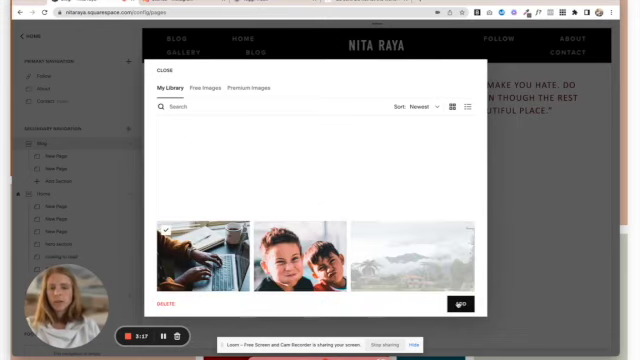
click(156, 72)
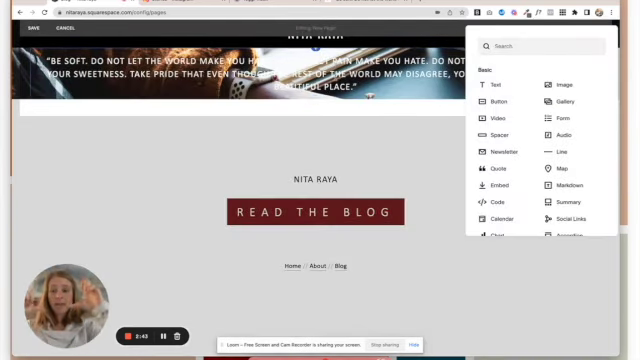
mouse_move(504, 132)
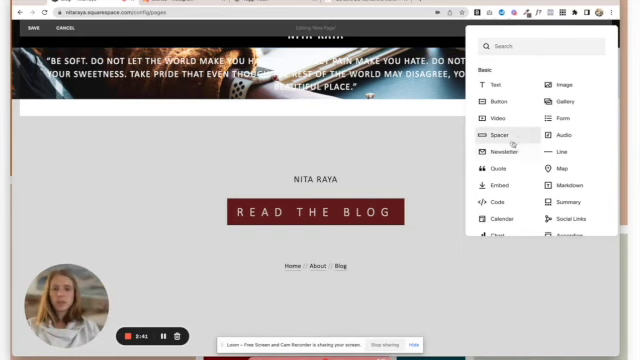
click(502, 132)
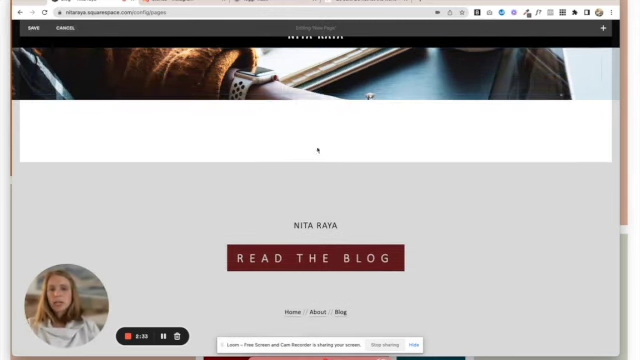
- Add a sized spacer block under the banner and delete the duplicate quote text
click(602, 28)
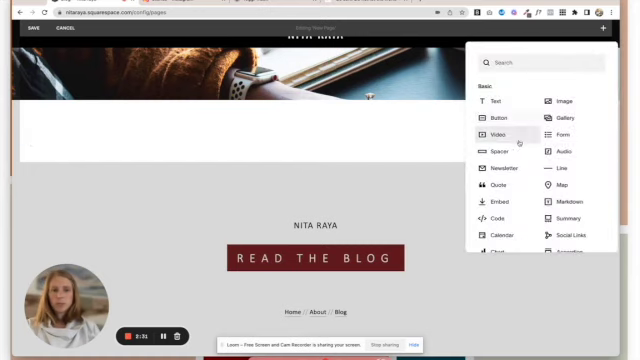
click(494, 152)
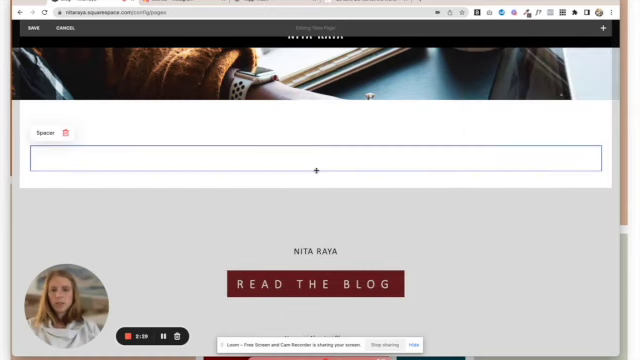
drag(316, 170, 316, 190)
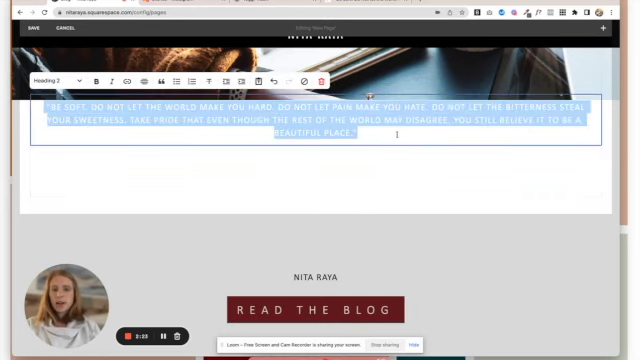
key(Delete)
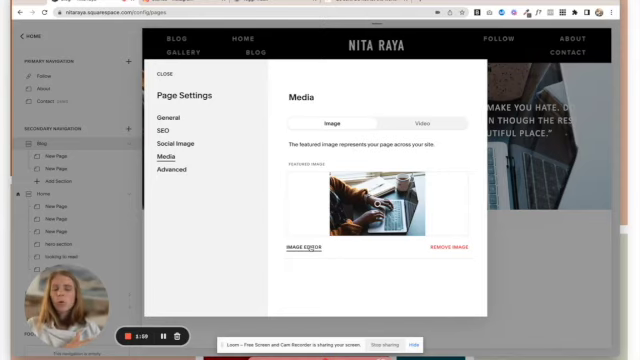
- Lower the banner photo's brightness, saturation and contrast in the image editor and save the edits
click(164, 76)
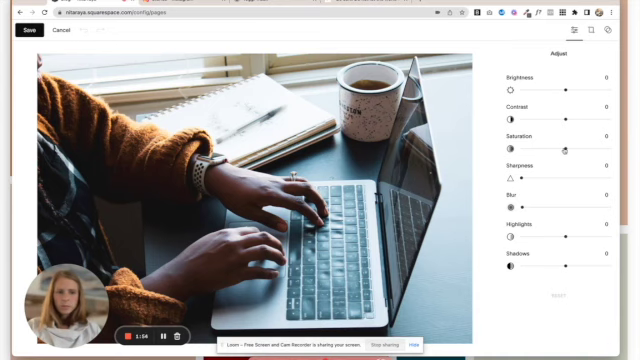
drag(568, 144, 544, 144)
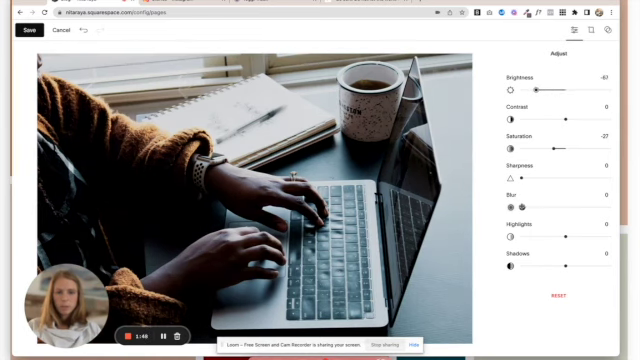
drag(516, 198, 530, 198)
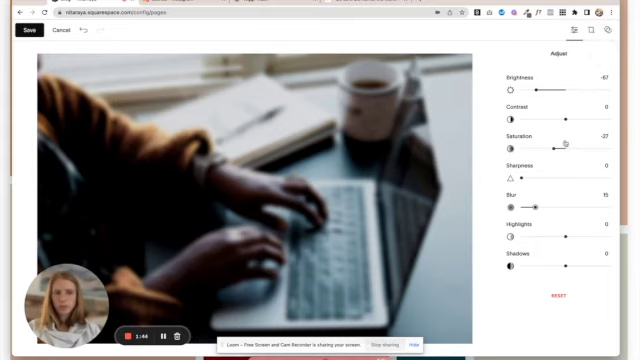
drag(552, 112, 564, 112)
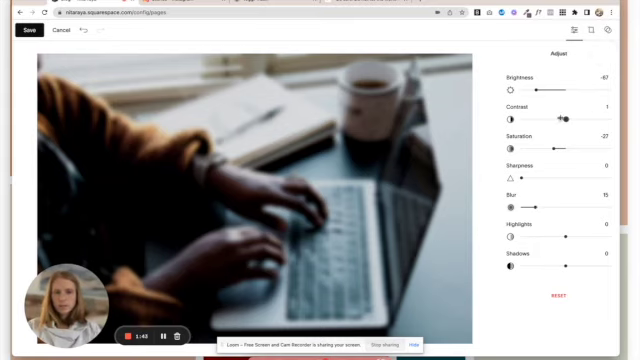
click(20, 30)
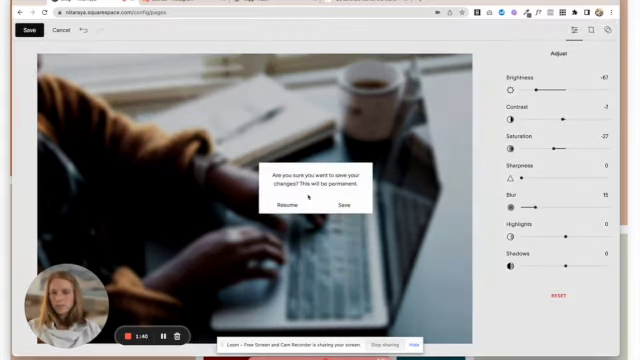
click(348, 206)
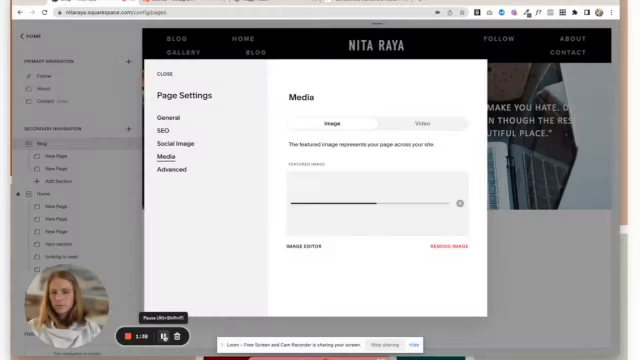
- Add a text block reading 'Featured Post' styled as a heading
click(160, 76)
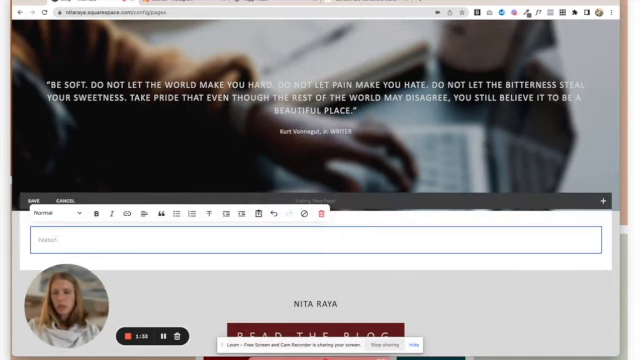
text(Featured Post)
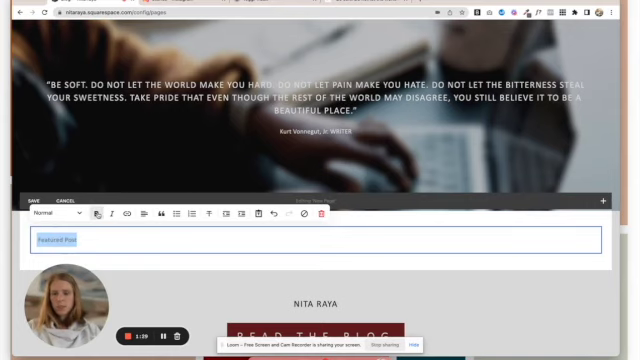
click(52, 216)
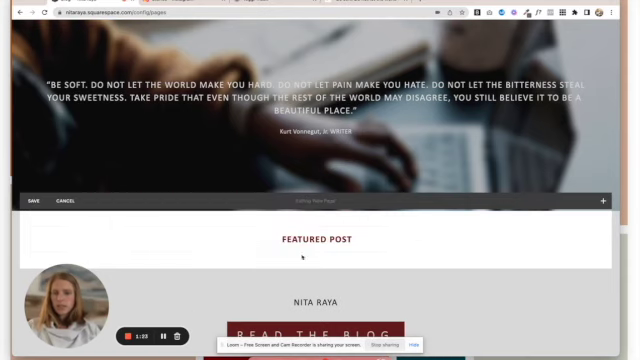
click(600, 200)
text(su)
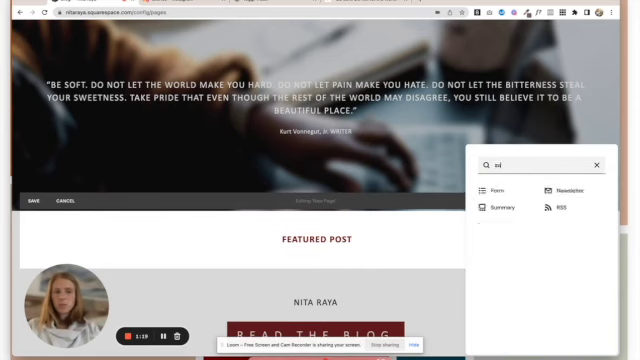
- Add a summary block sourced from the Blog page, filtered to Featured Only posts
click(496, 206)
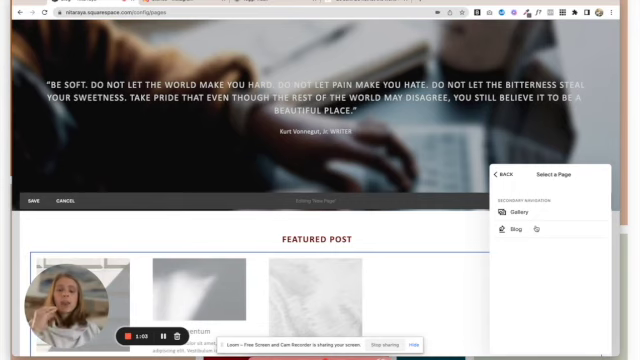
click(514, 232)
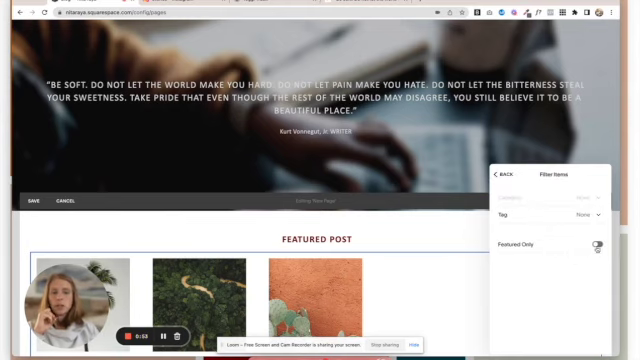
click(600, 242)
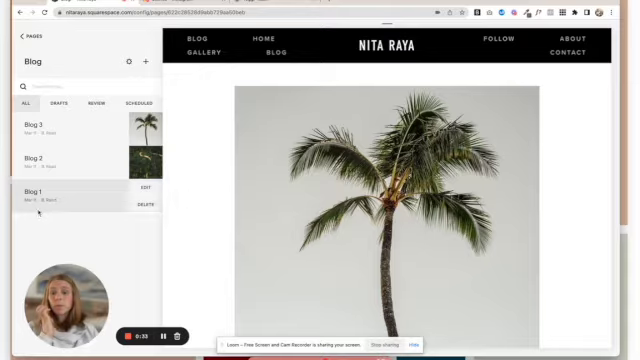
- Open the Blog 1 post's settings from the Blog panel
click(148, 192)
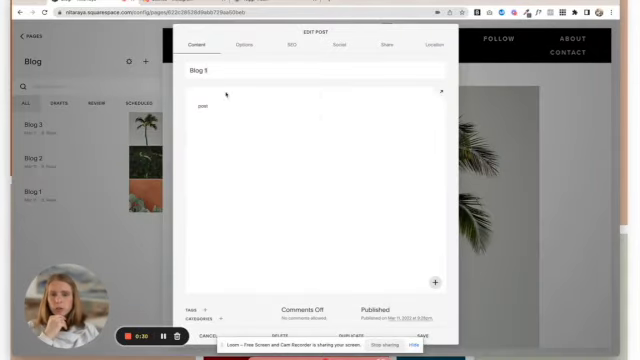
click(242, 44)
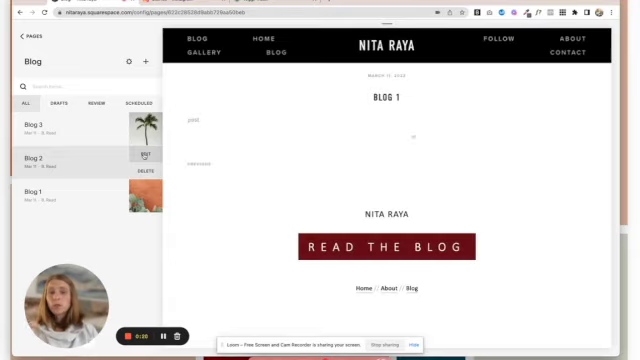
- Open a blog post's settings and add a new category to it
click(146, 154)
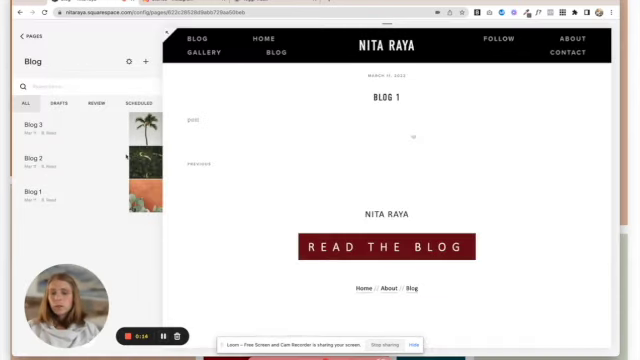
click(38, 158)
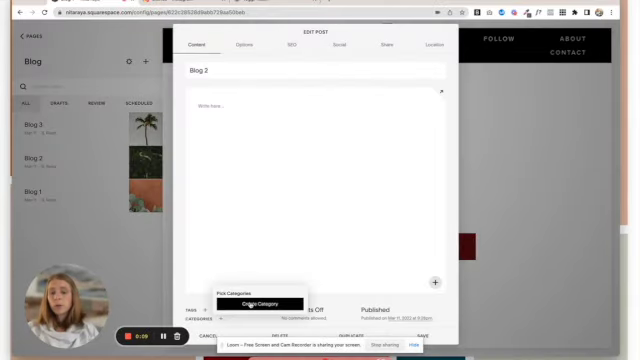
click(256, 300)
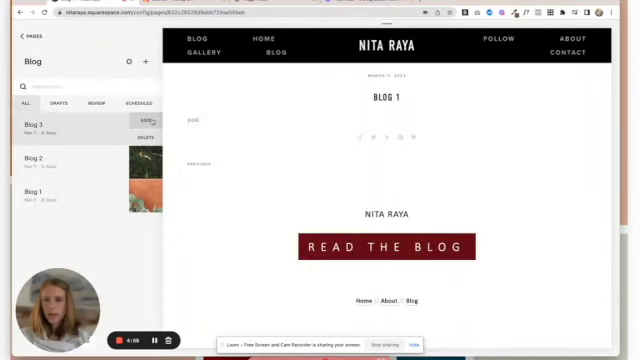
- Add body content to Blog 3 and Blog 1, then save and close each post
click(148, 120)
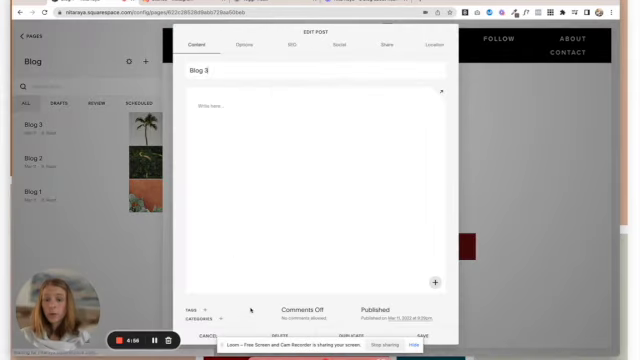
click(212, 318)
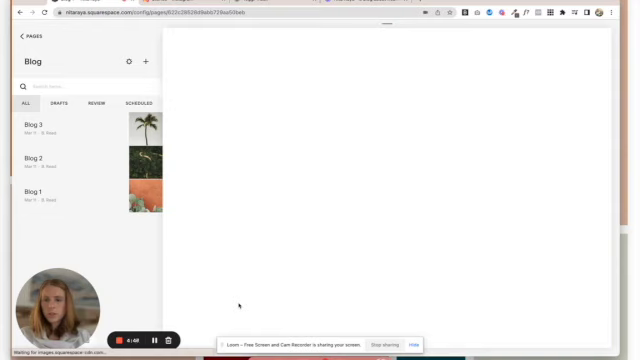
click(36, 196)
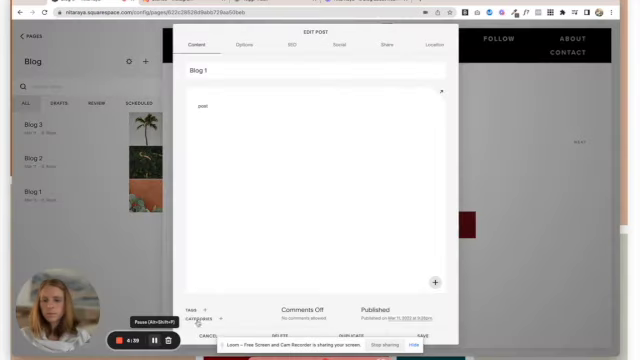
click(208, 324)
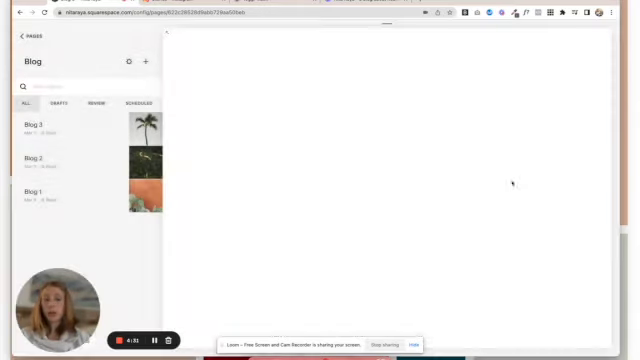
- Add a new blank page under the Blog section in the Pages panel
click(16, 36)
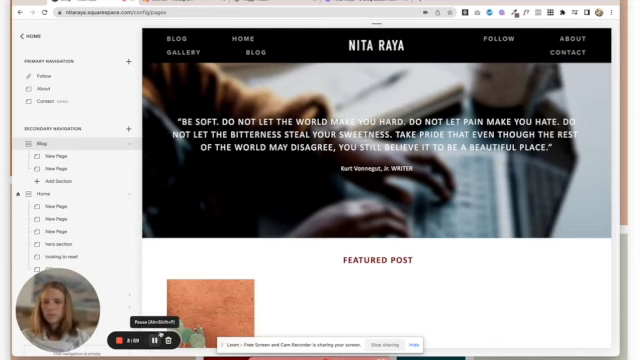
click(52, 176)
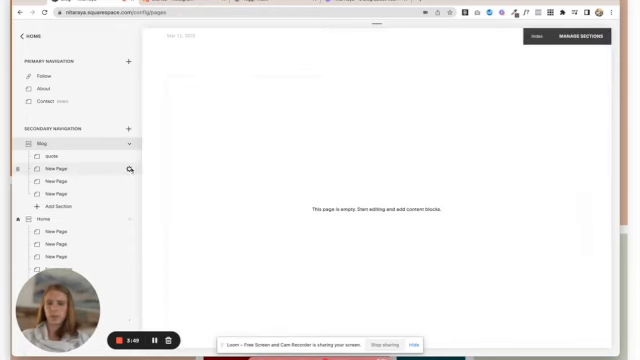
- Give the new page the navigation title 'Featured' in its settings
click(128, 168)
text(R)
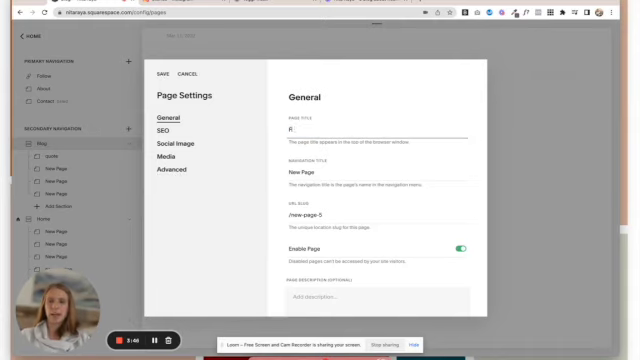
text(Featuredl)
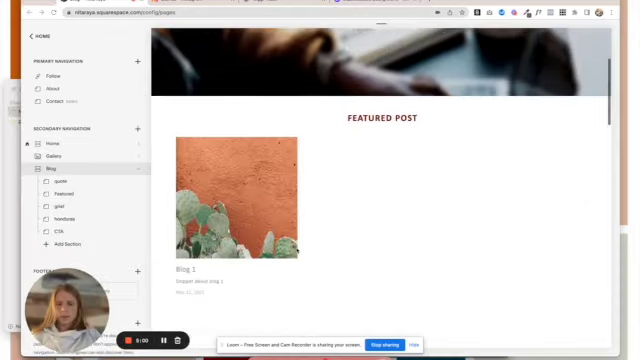
- Add an empty section below the featured post
scroll(down, 3)
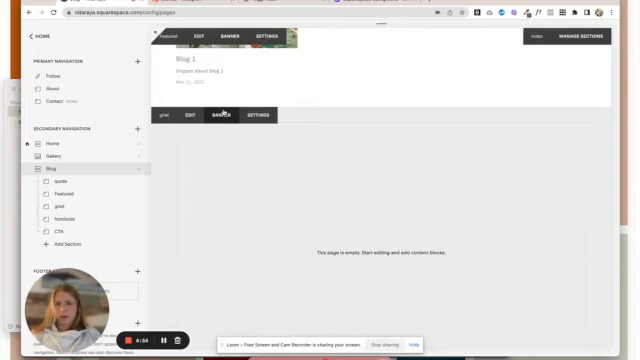
click(216, 118)
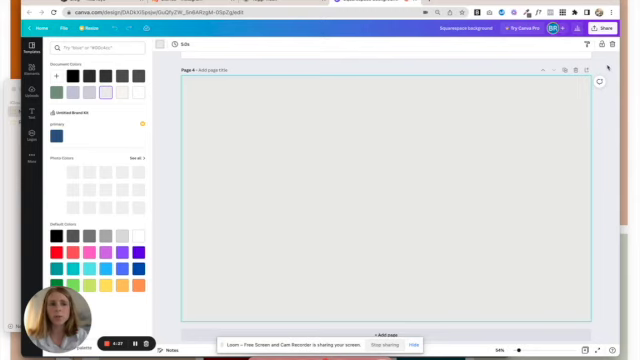
- Upload the exported image file in Page Settings > Media
click(606, 26)
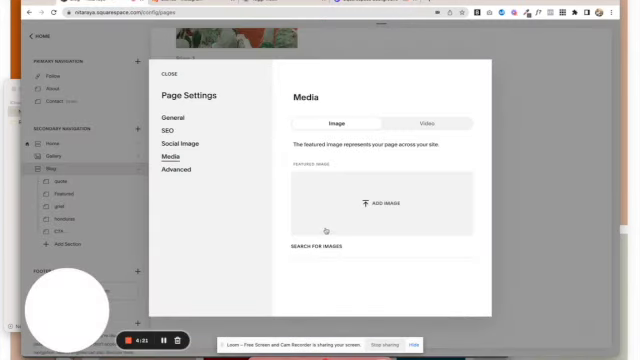
click(372, 200)
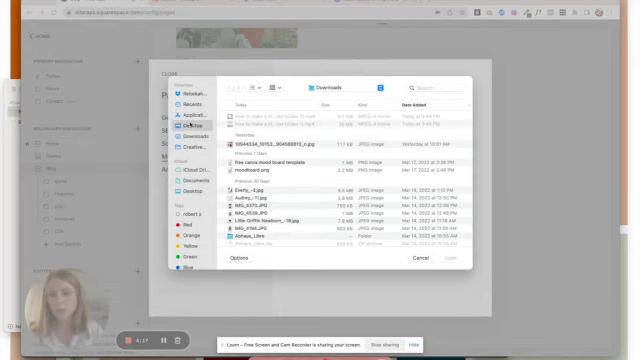
click(420, 258)
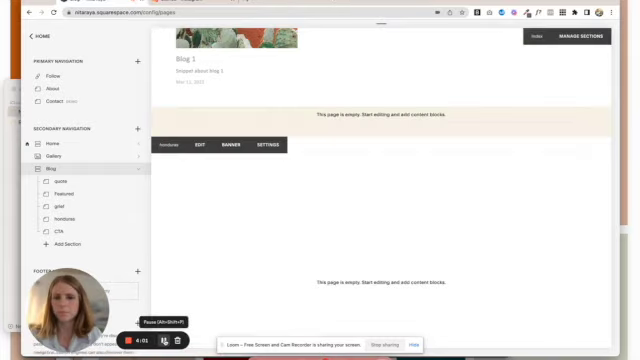
- Insert a Text block into the tinted section with an 'On Mission' heading
scroll(down, 3)
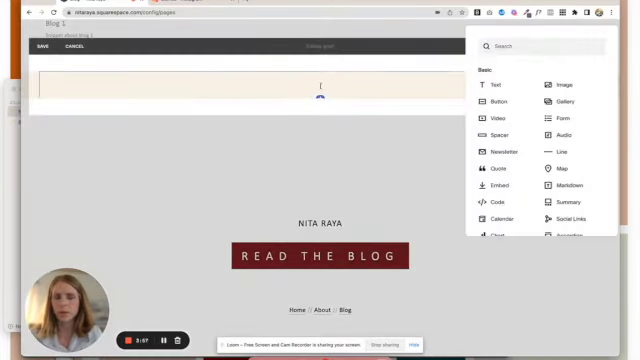
click(496, 80)
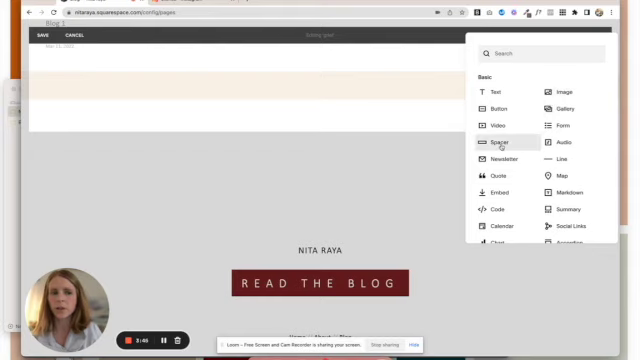
click(500, 144)
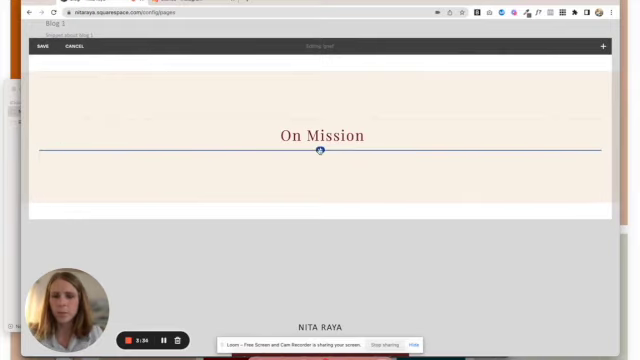
click(604, 48)
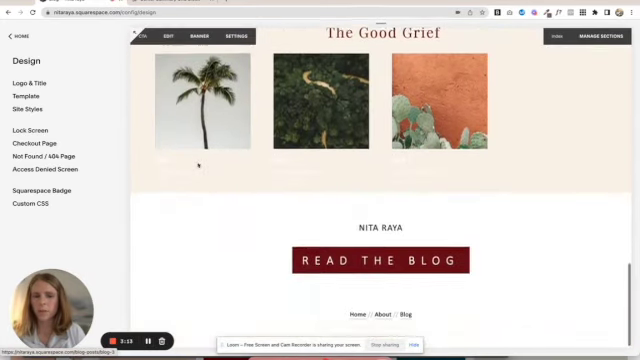
- Set the Featured Post summary to Grid layout and center its single post
scroll(down, 3)
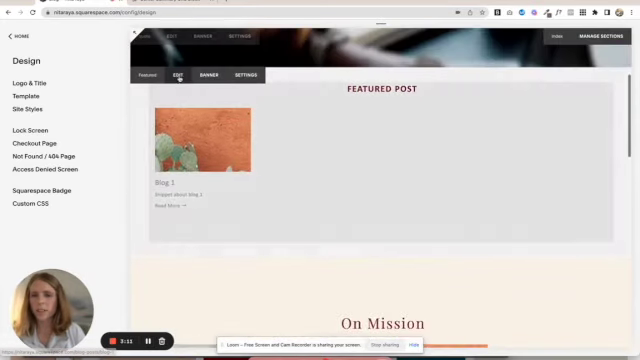
click(176, 74)
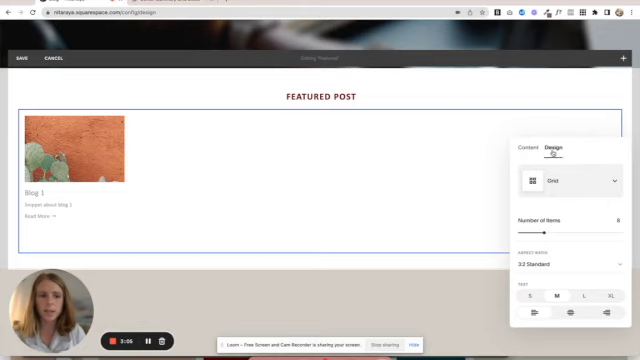
click(580, 180)
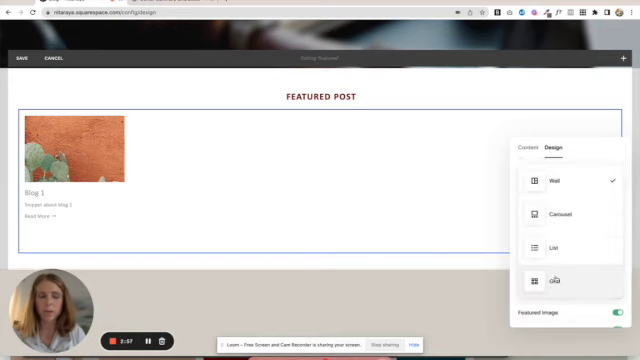
click(560, 280)
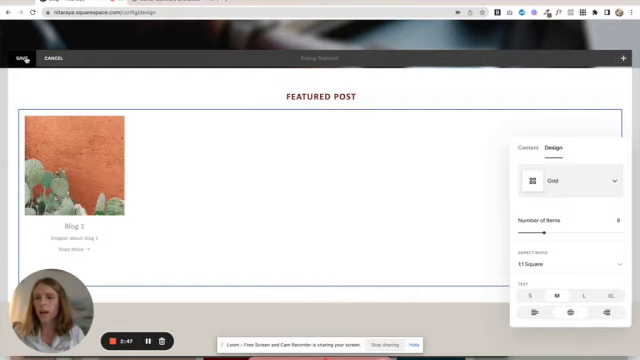
click(12, 56)
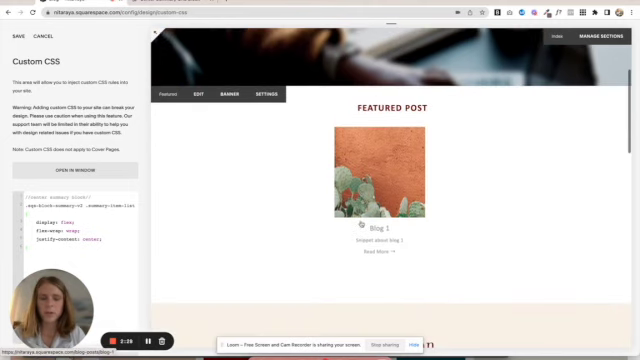
- Scroll down to the On Mission summary grid below the featured post
scroll(down, 3)
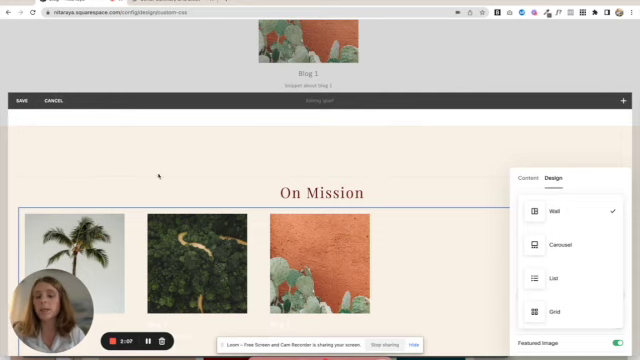
- Adjust the On Mission summary design and save, leaving edit mode
click(560, 312)
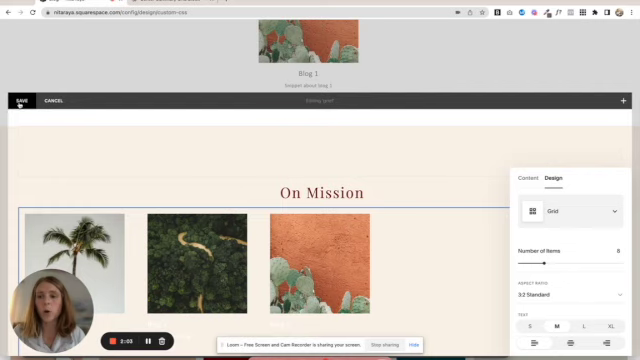
click(16, 100)
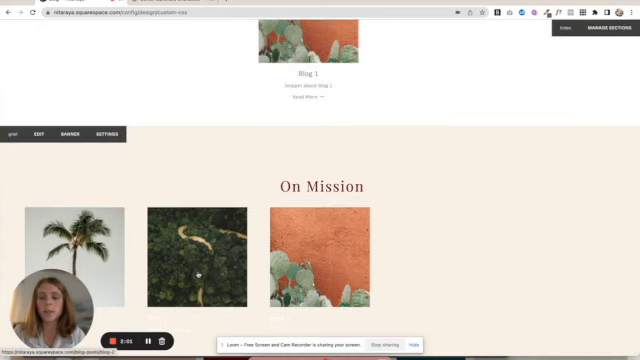
scroll(up, 3)
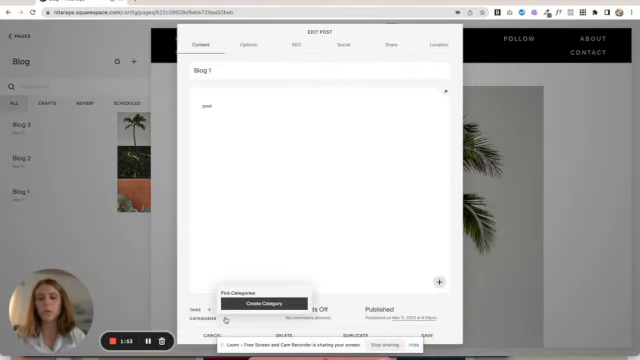
- Assign a category to the Blog 1 and Blog 3 posts
click(252, 300)
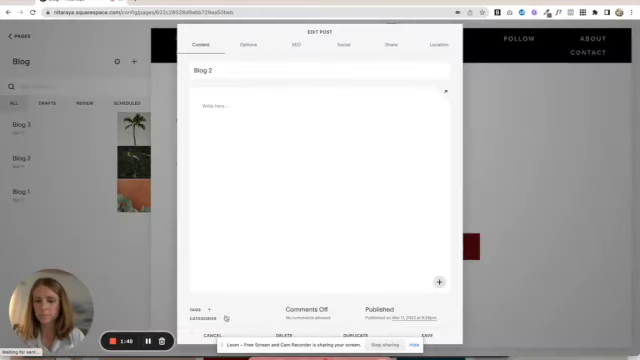
click(196, 316)
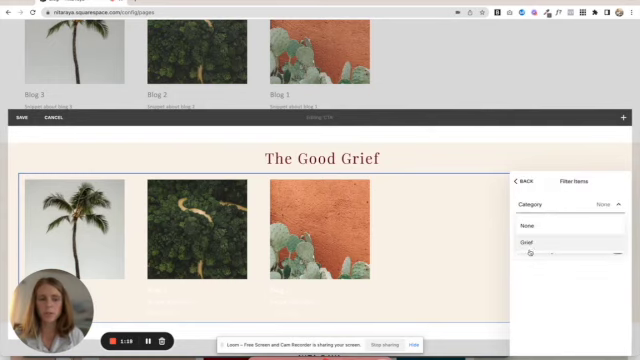
- Filter The Good Grief summary to the Grief category
click(532, 242)
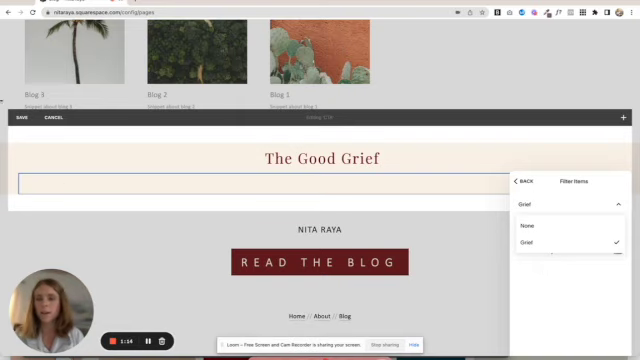
click(578, 204)
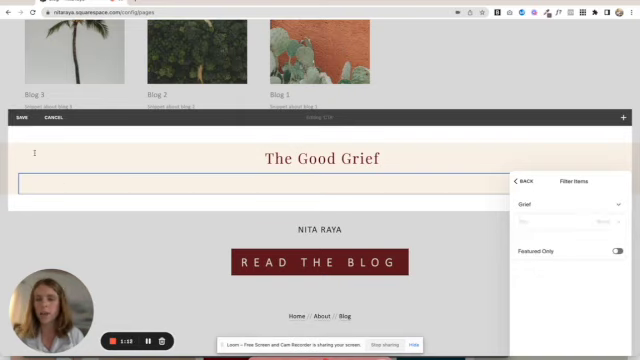